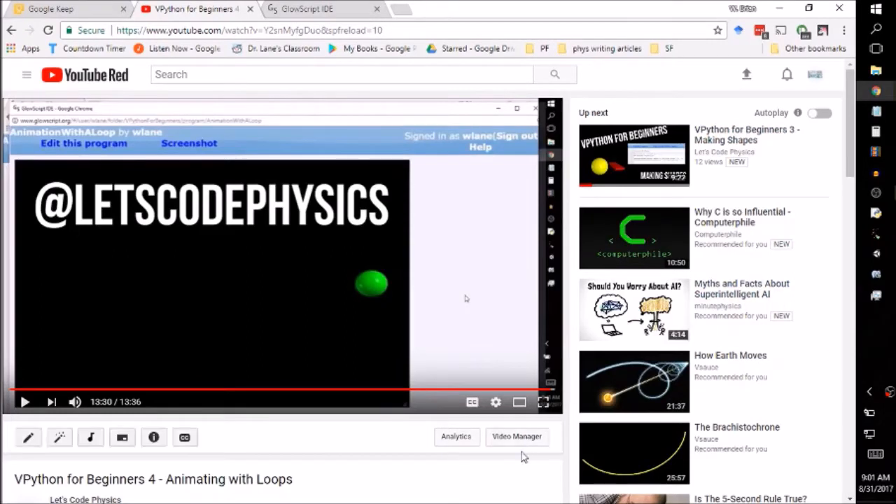
mouse_move(461, 467)
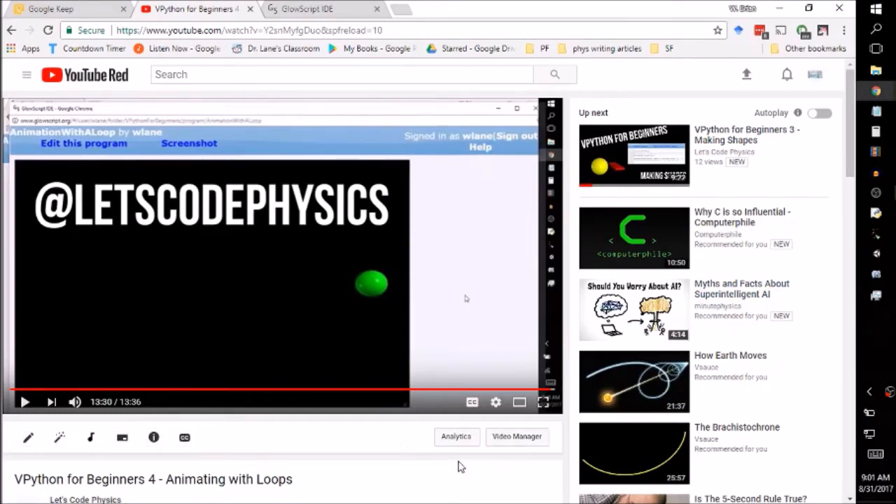
- Switch to the GlowScript editor showing the AnimationWithTime sphere-and-loop code
scroll("down", 3)
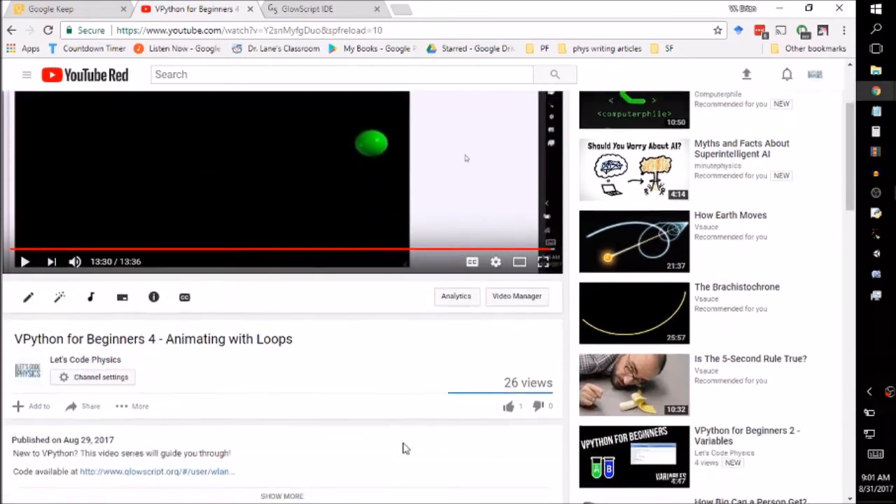
scroll("down", 3)
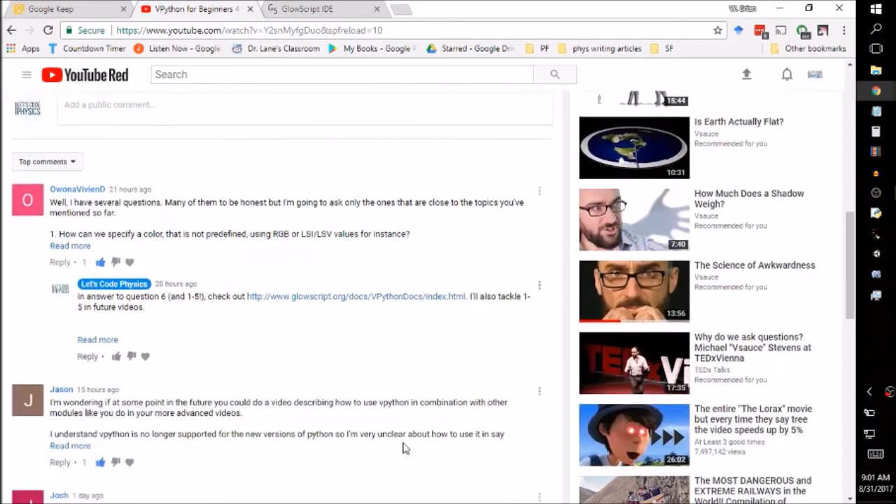
scroll("down", 3)
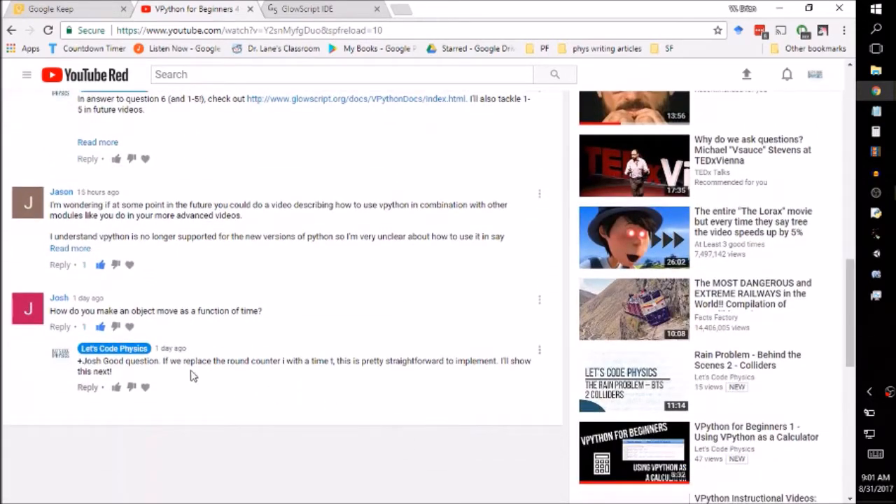
mouse_move(49, 317)
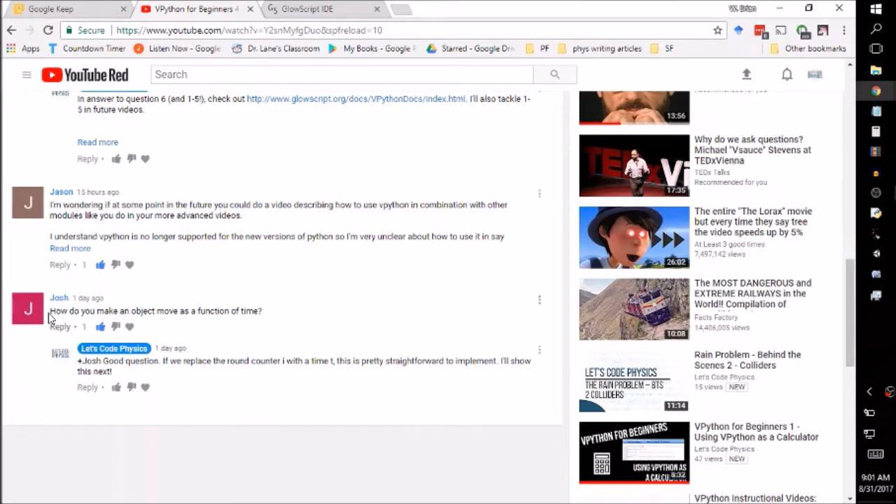
mouse_move(193, 311)
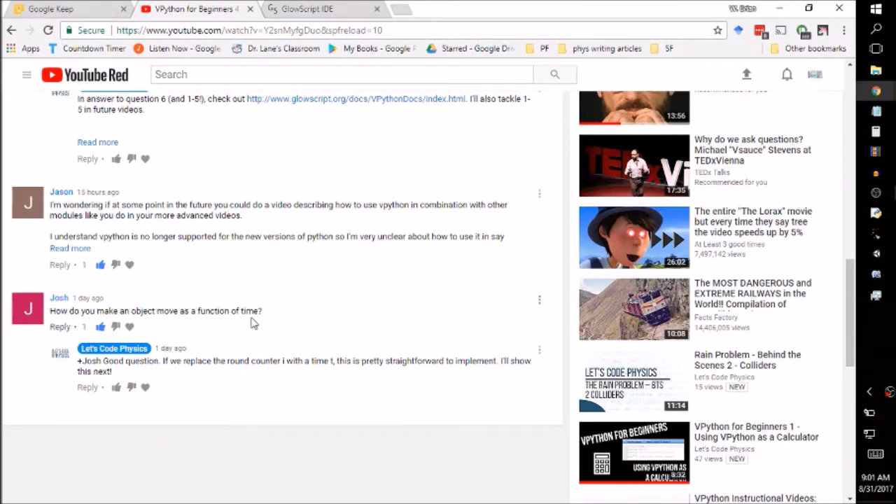
mouse_move(266, 301)
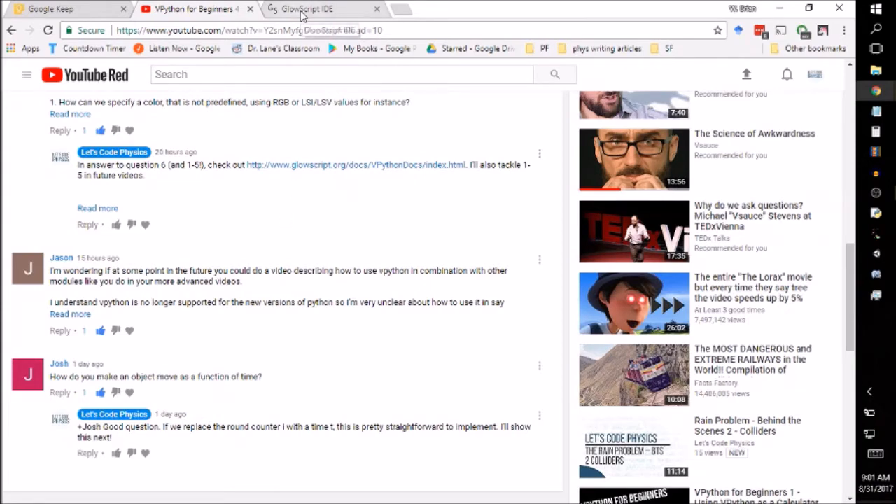
left_click(305, 8)
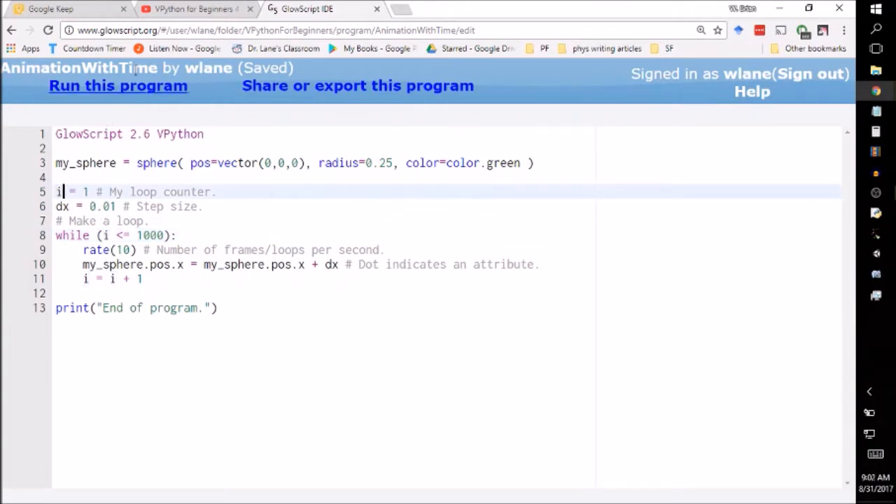
mouse_move(475, 217)
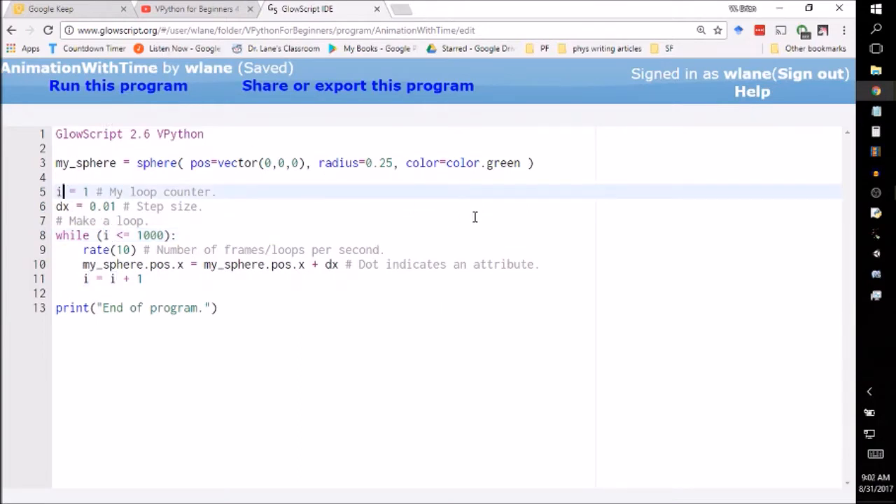
- Change the loop counter line to 'time = 0 # Time in simulation.'
double_click(59, 191)
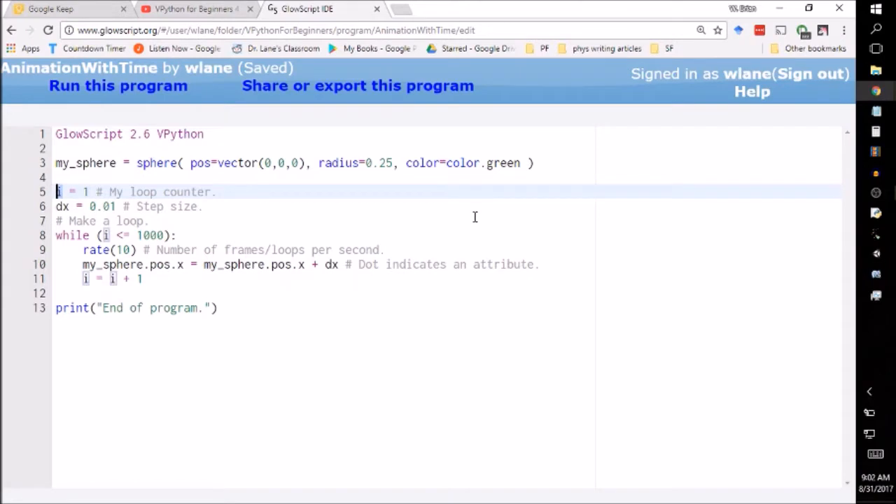
type("time")
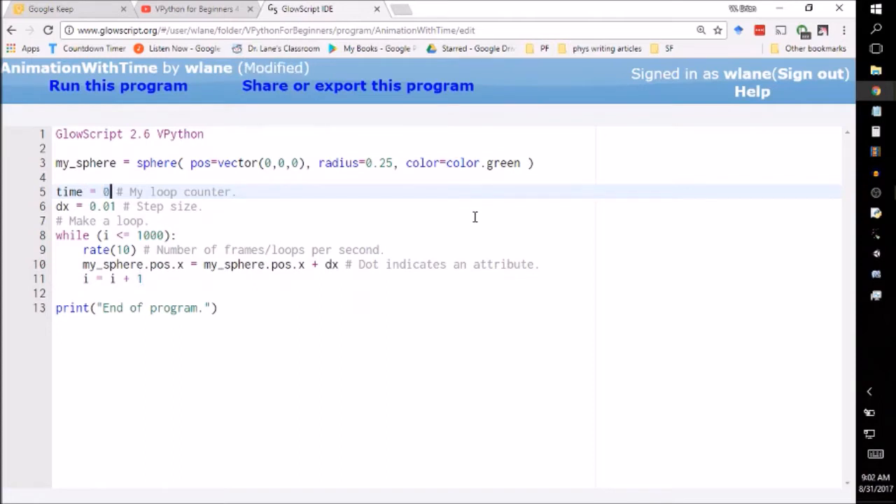
left_click_drag(128, 191, 232, 191)
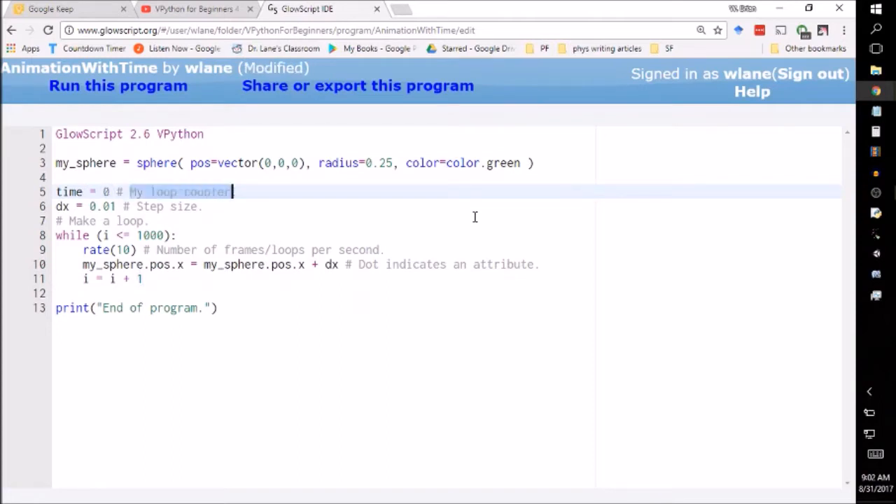
type("Time in s")
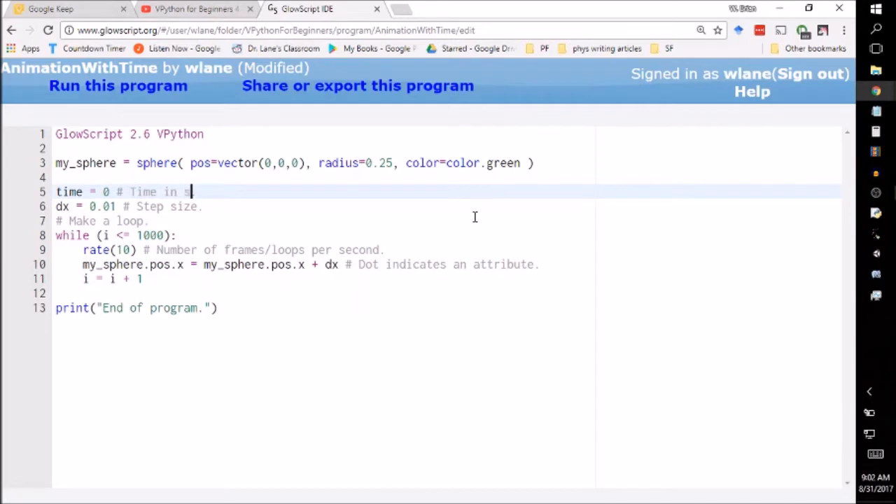
type("imulation.")
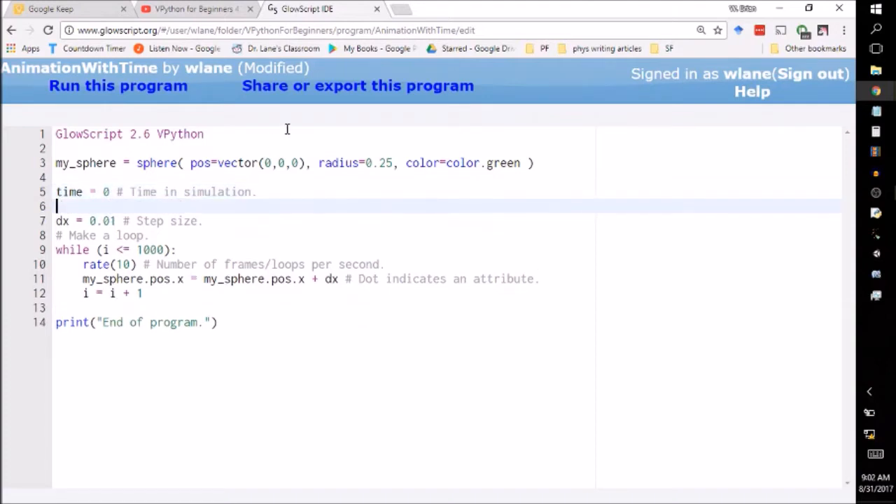
- Write 'dt = 0.01 # Time step size.' on the line below the time variable
type("dt")
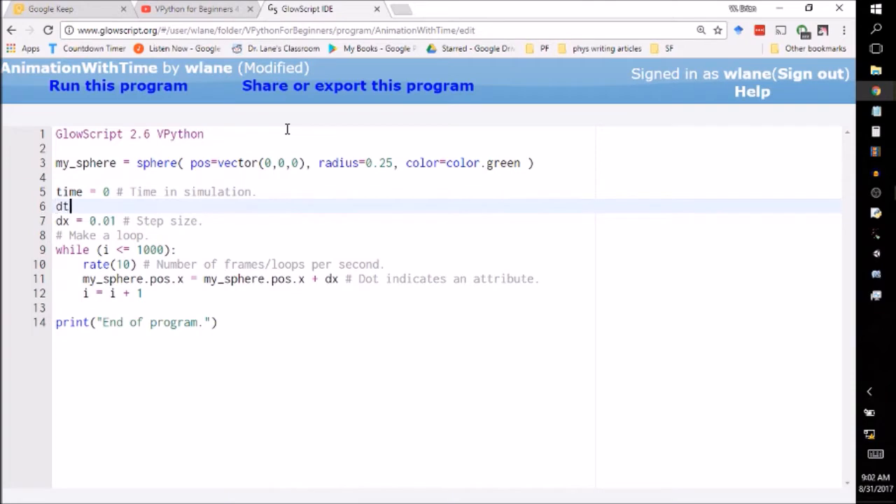
type("=")
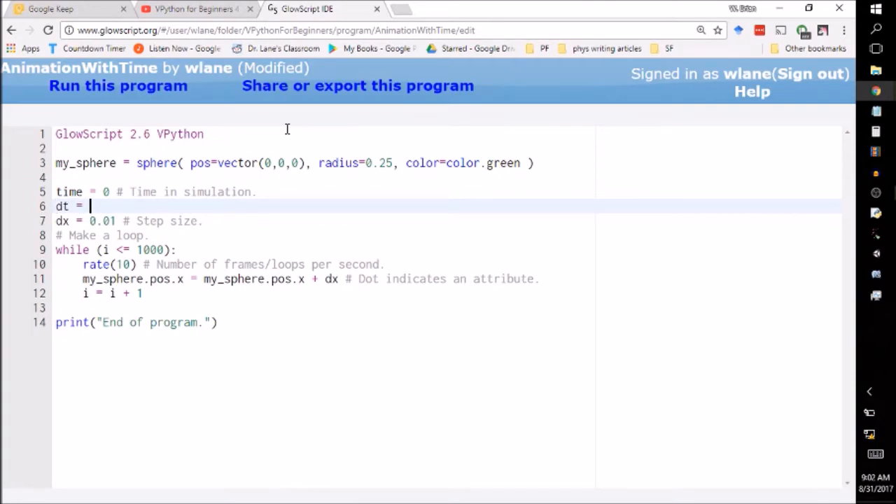
type("0.0")
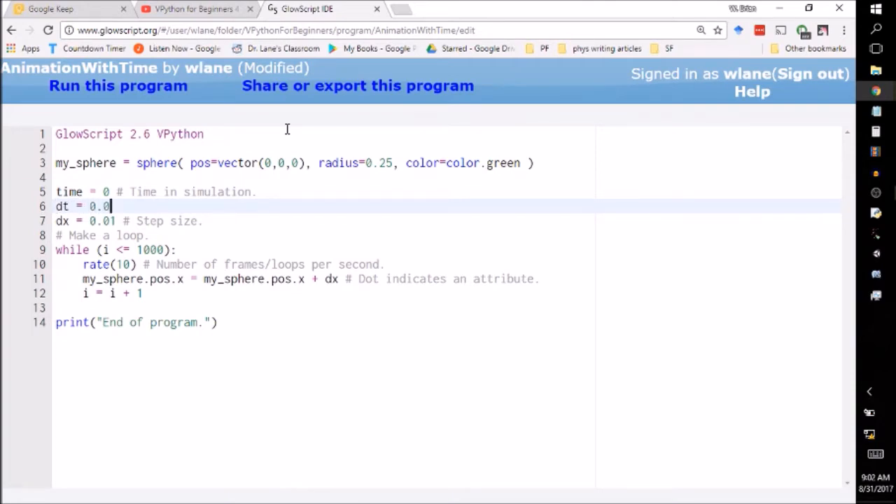
type("1")
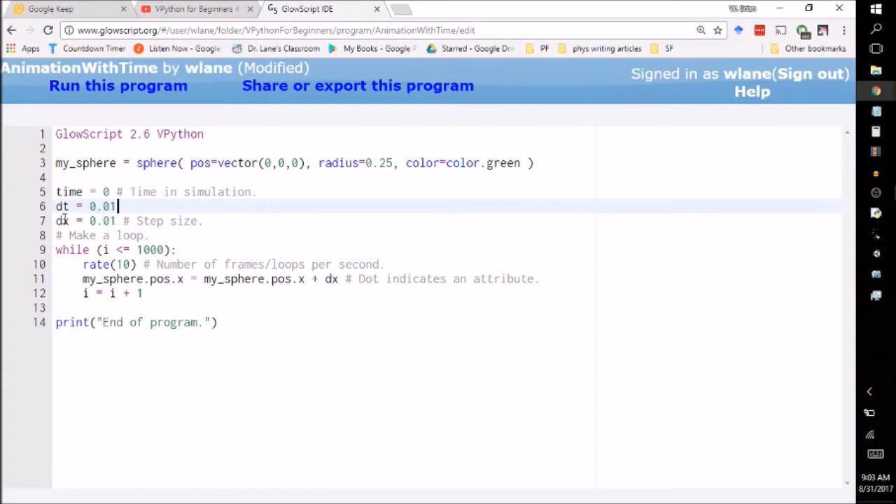
type("#")
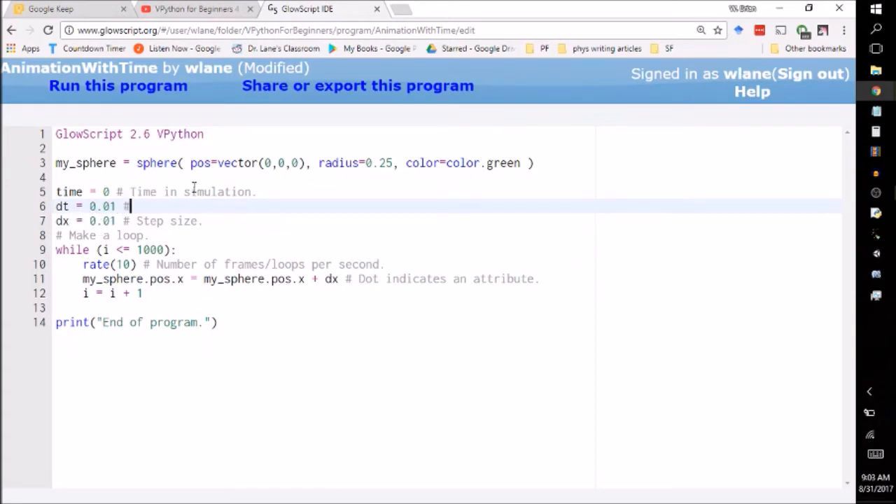
type("Time step")
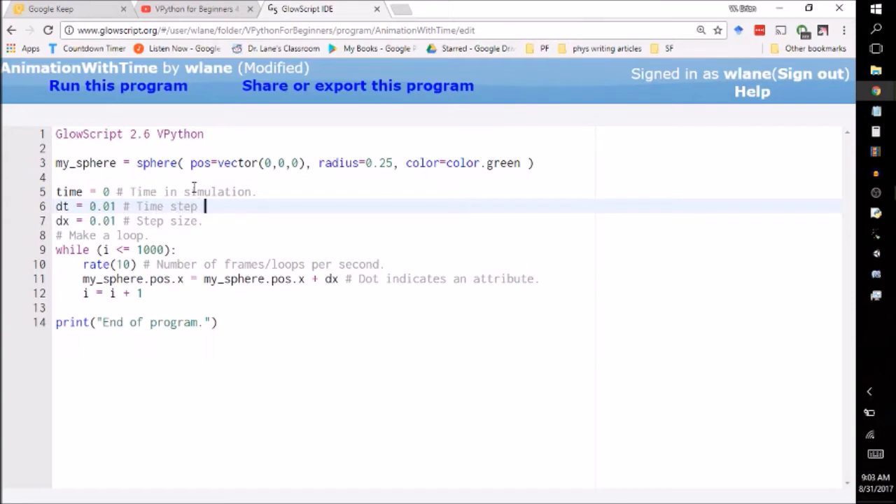
type("size.")
left_click(447, 279)
type("# ")
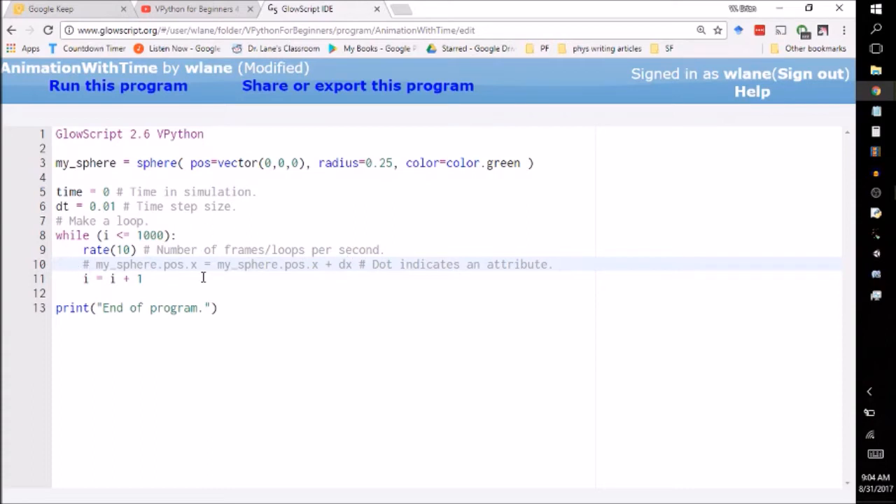
mouse_move(588, 213)
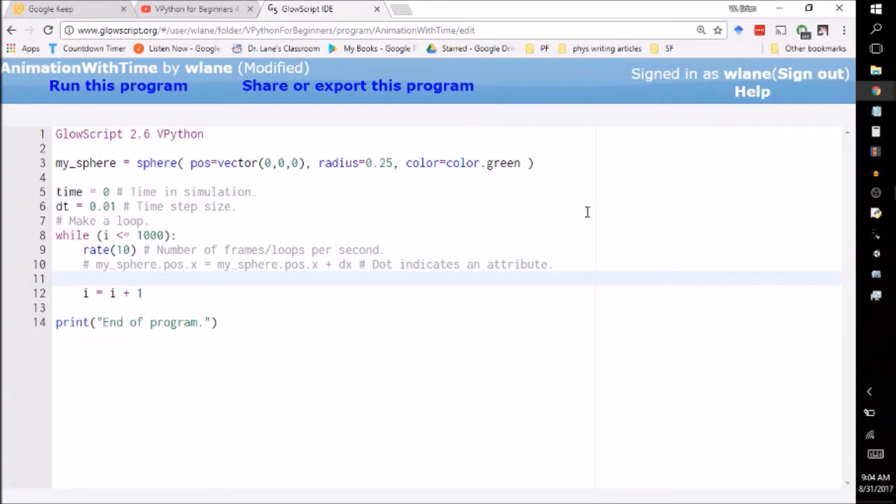
mouse_move(316, 148)
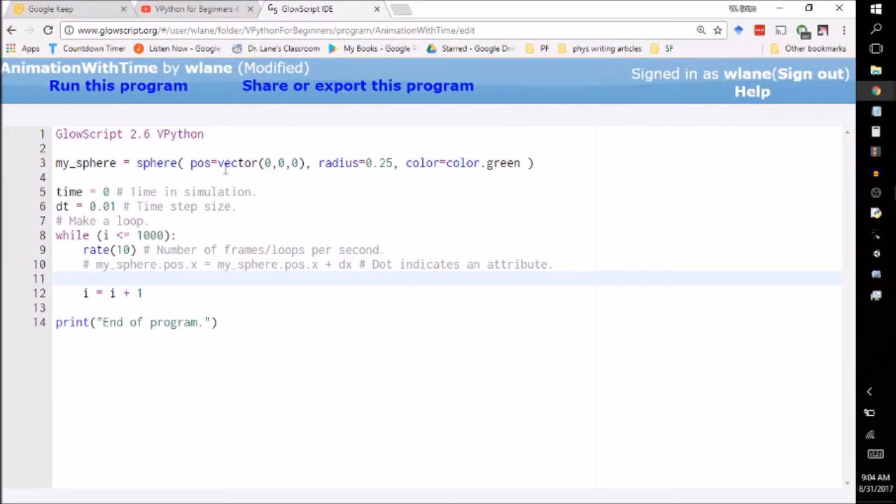
mouse_move(254, 190)
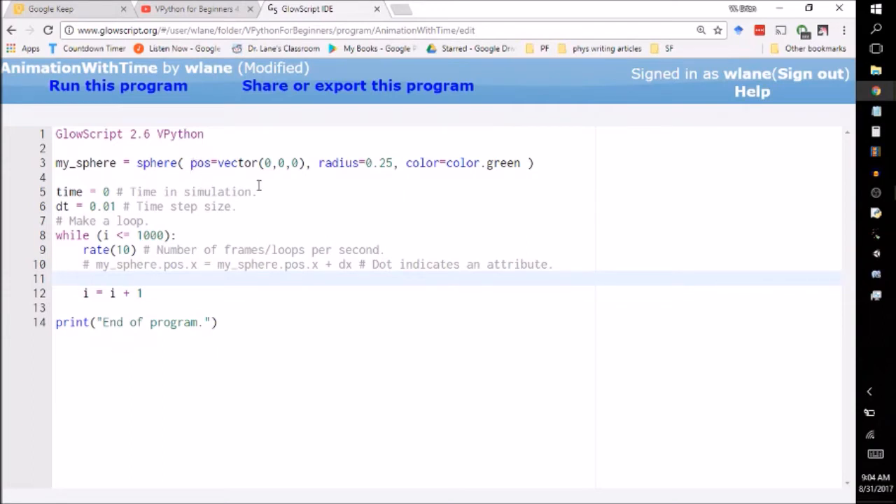
- Write 'my_sphere.pos.x = cos(t)' inside the while loop, changing sin to cos
type("po")
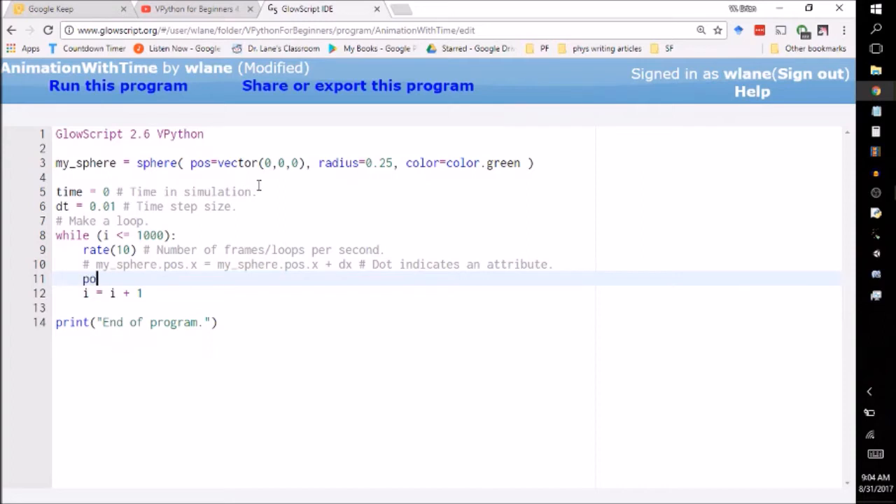
type("my")
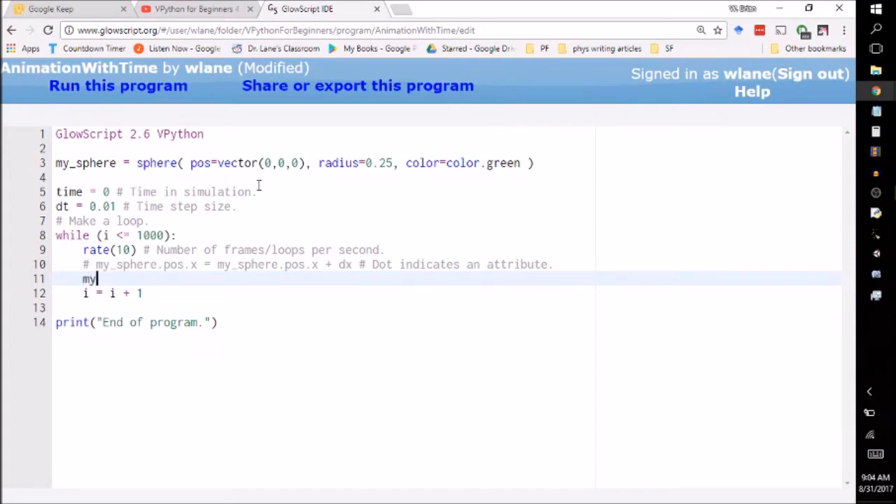
type("_sphe")
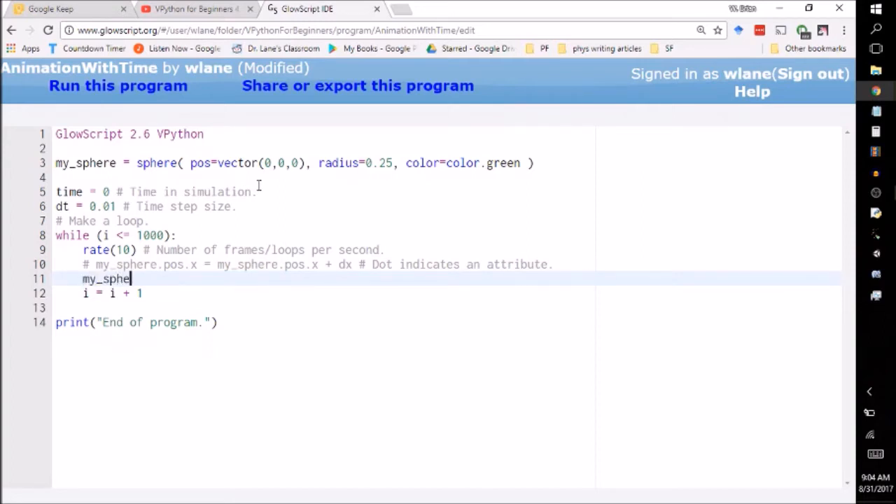
type("re.pos.x =")
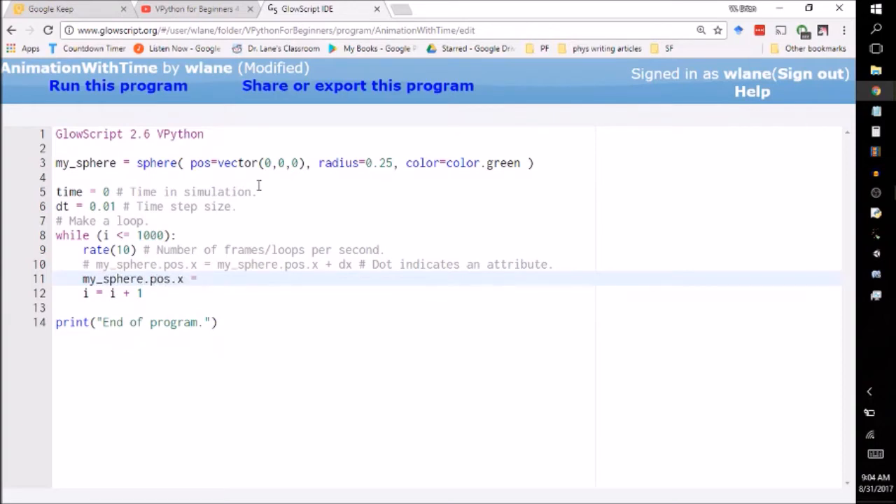
type("sin")
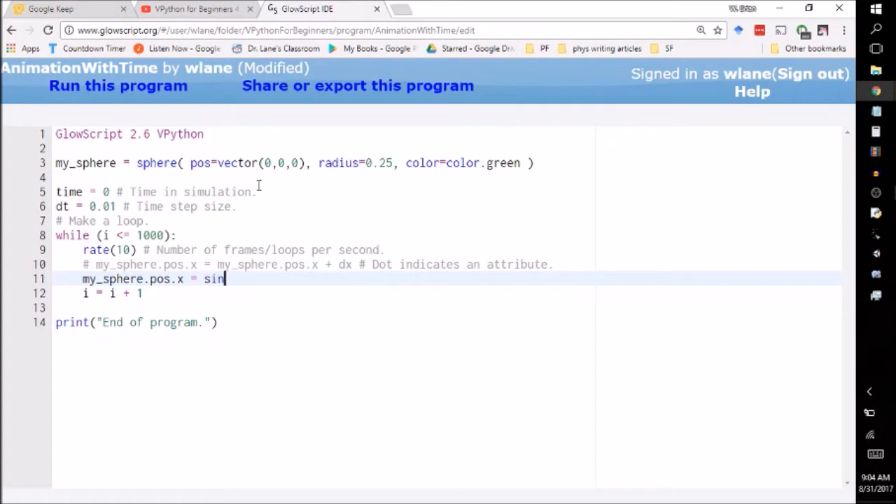
type("(t)")
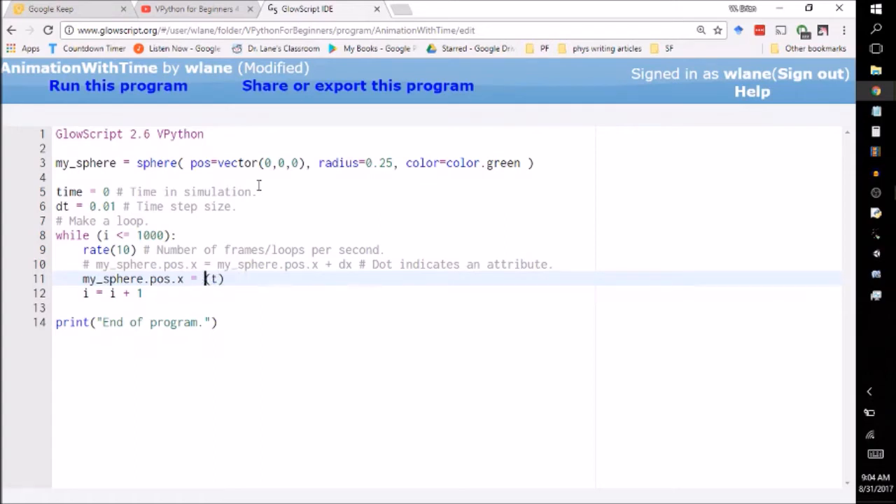
type("cos")
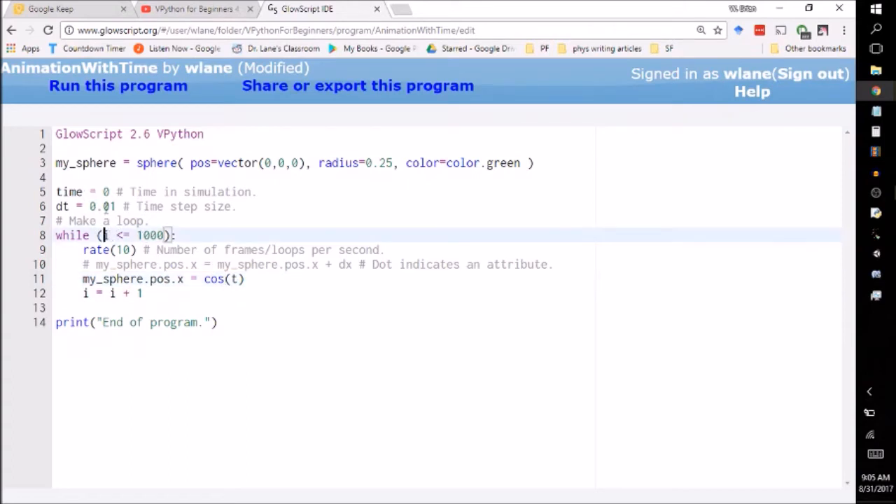
- Make the condition 'while time <= 1000' and the update 'time = time + dt'
type("t")
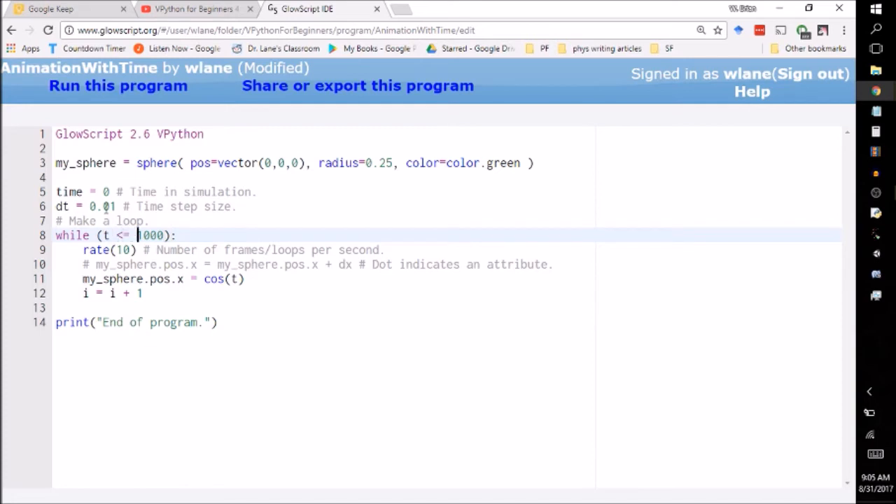
double_click(150, 235)
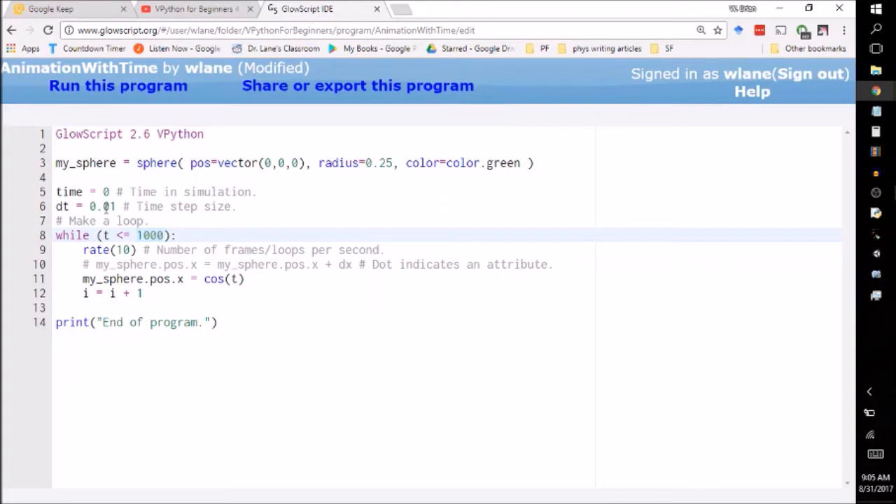
left_click(164, 278)
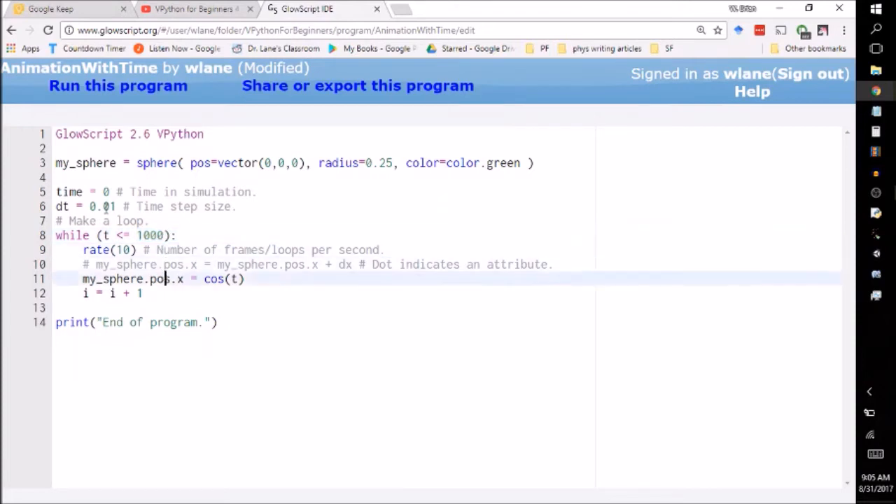
left_click(89, 293)
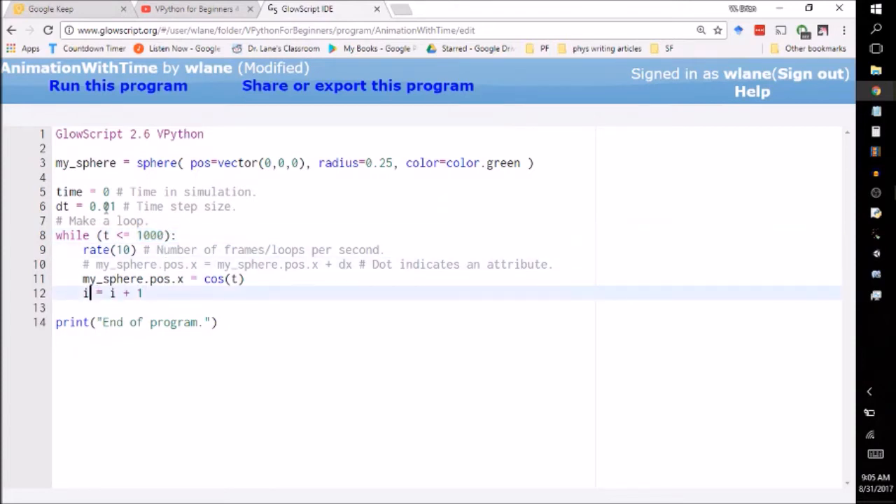
type("t")
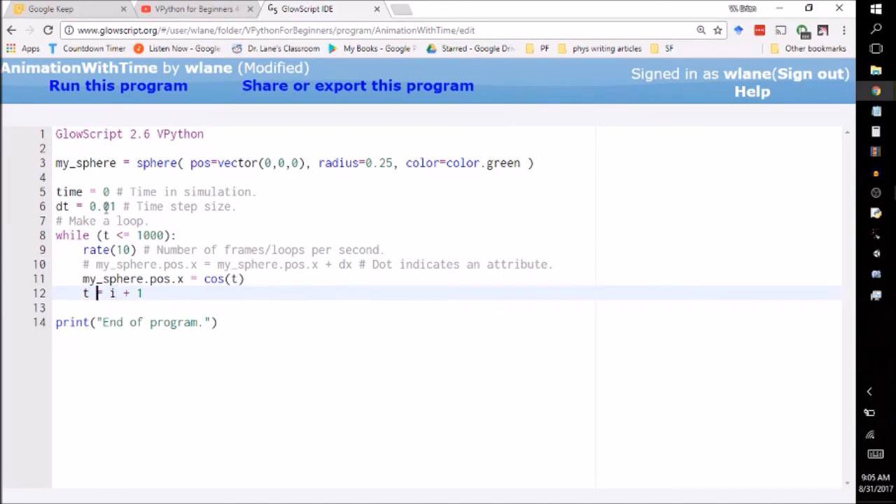
type("ime")
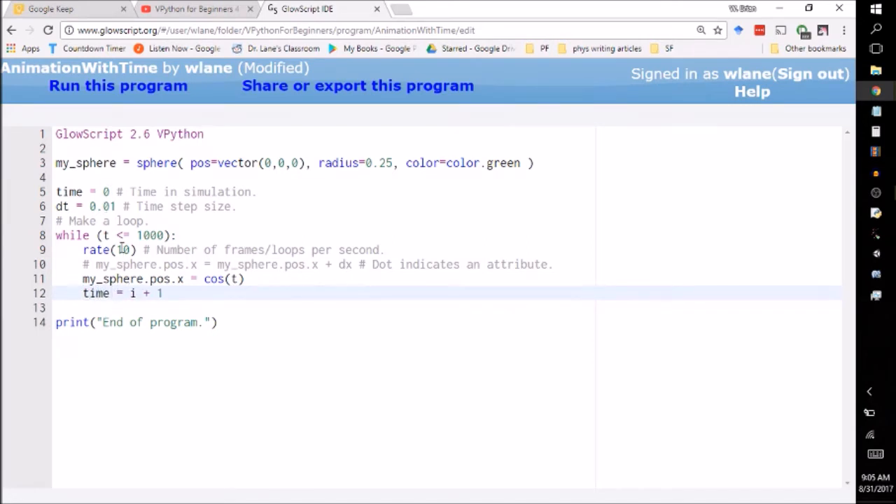
type("ime")
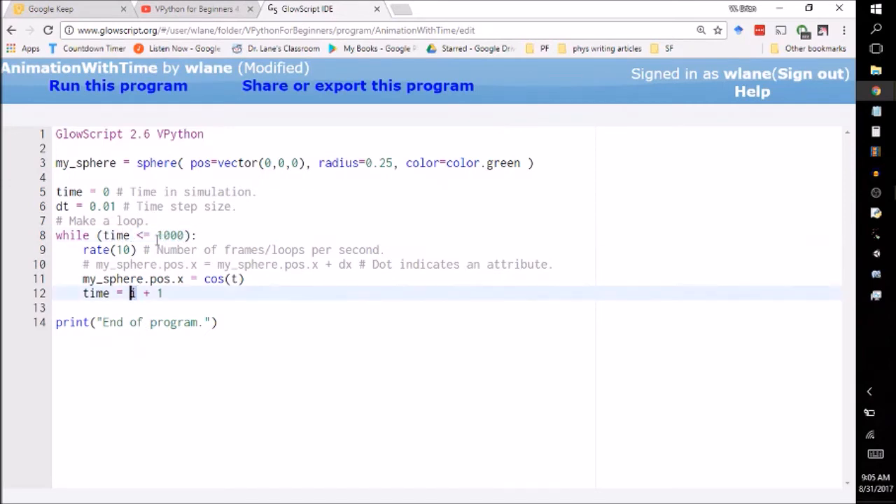
type("time + d")
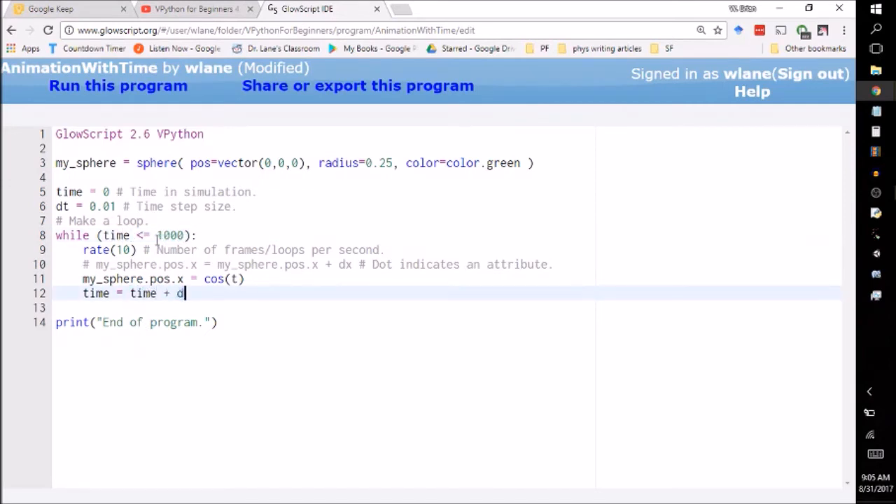
type("t")
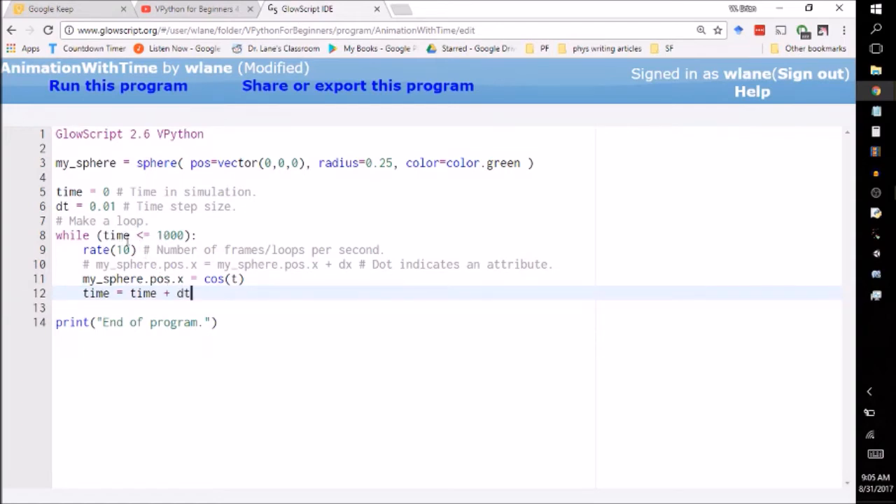
double_click(115, 236)
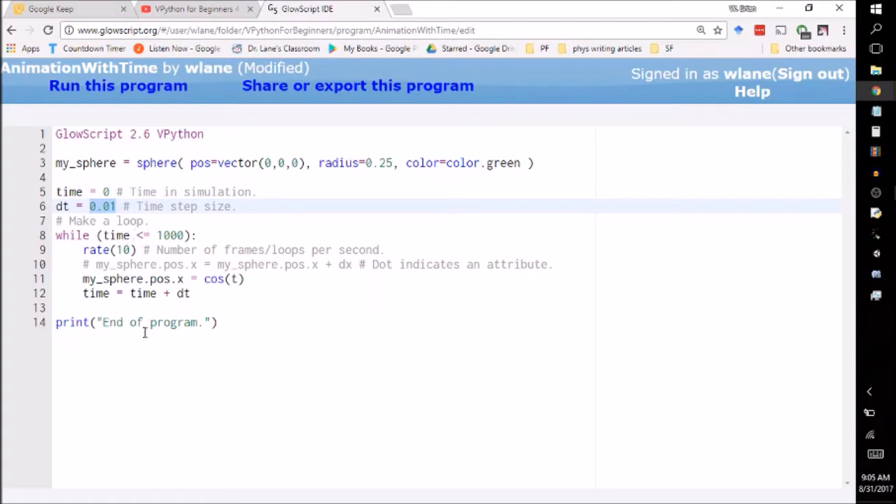
- Return focus to the 'my_sphere.pos.x = cos(t)' line in the loop
left_click(103, 279)
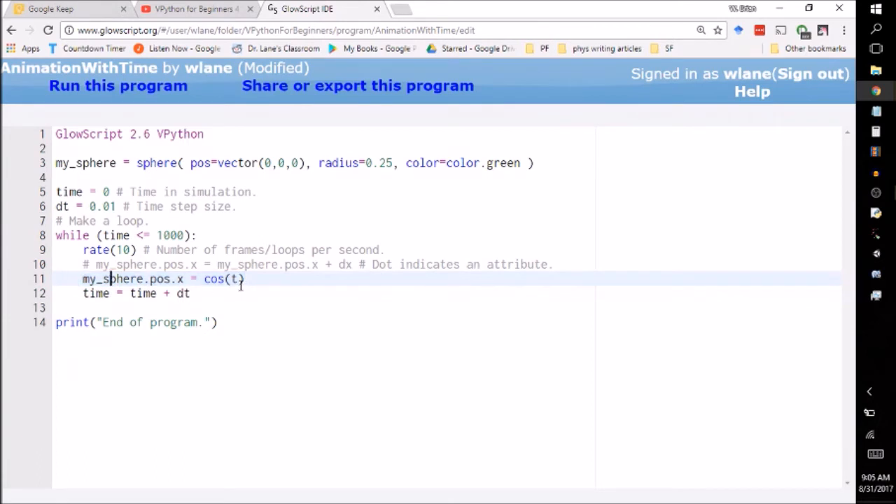
mouse_move(406, 340)
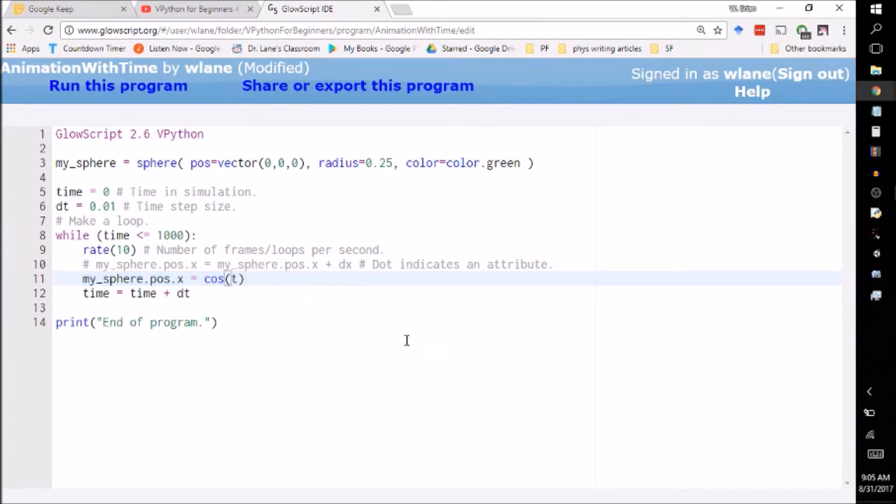
mouse_move(567, 328)
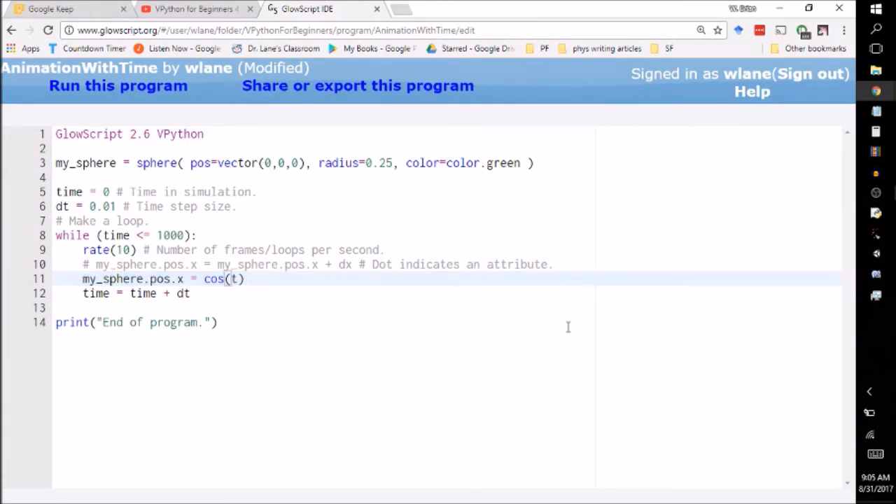
mouse_move(329, 319)
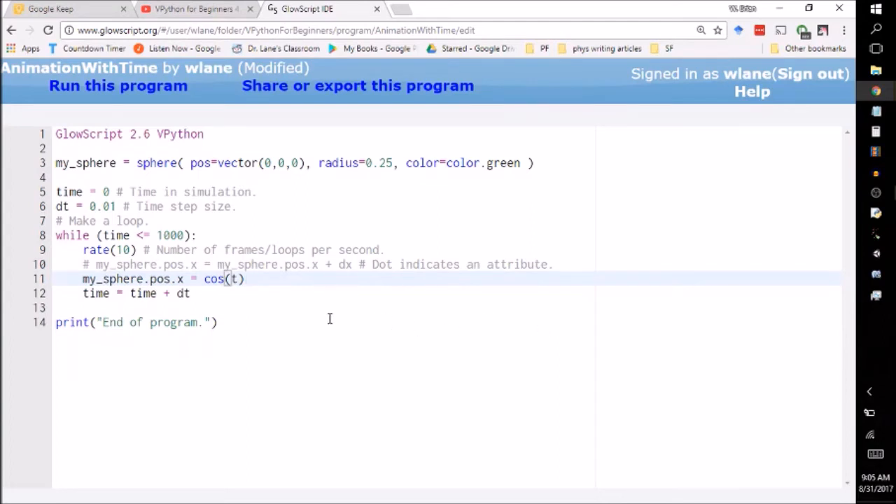
mouse_move(329, 338)
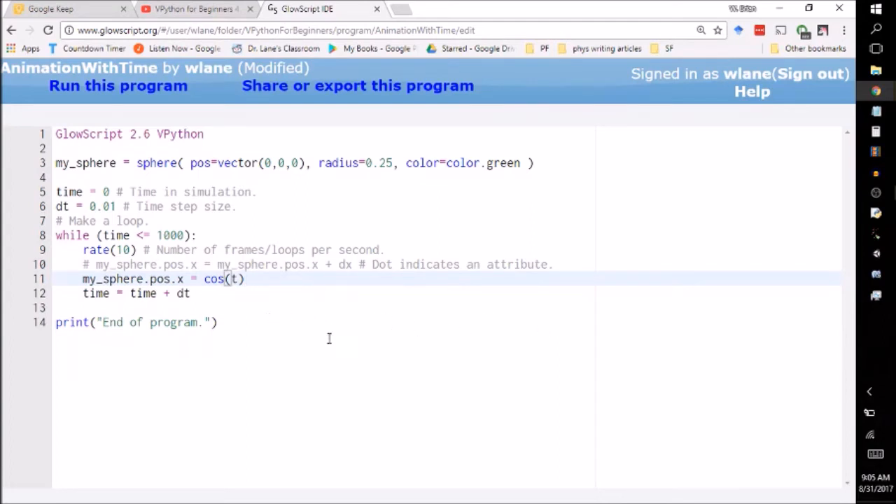
mouse_move(391, 328)
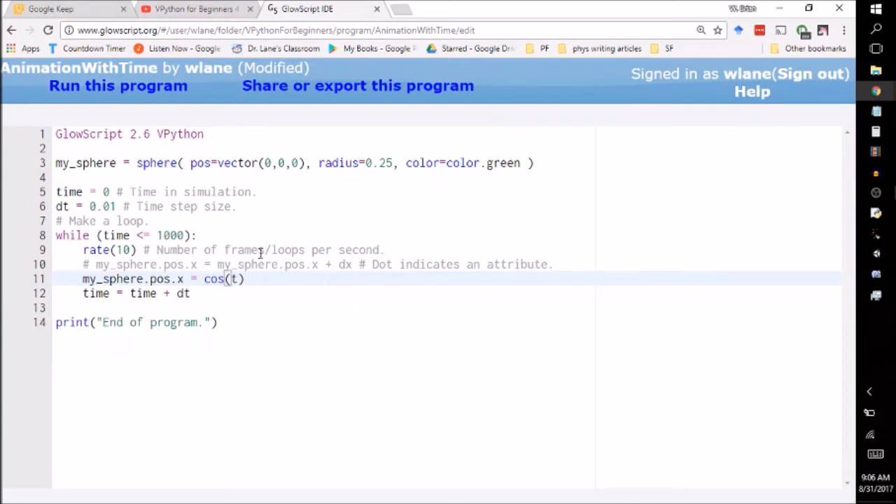
mouse_move(237, 232)
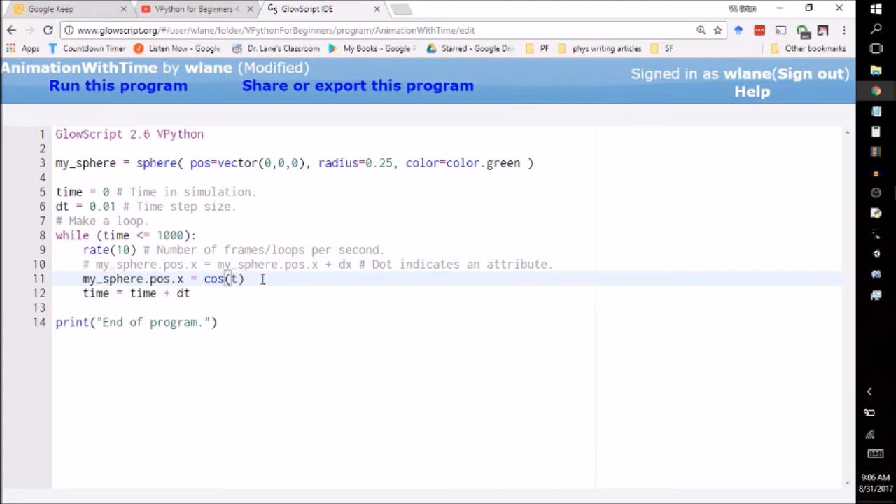
- Run, hit 't is not defined', and correct the line to 'my_sphere.pos.x = cos(time)'
left_click(118, 85)
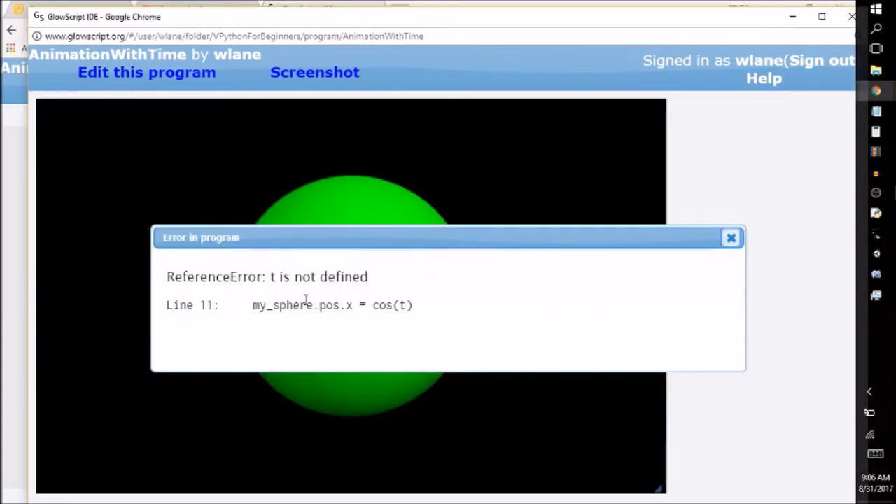
left_click(731, 238)
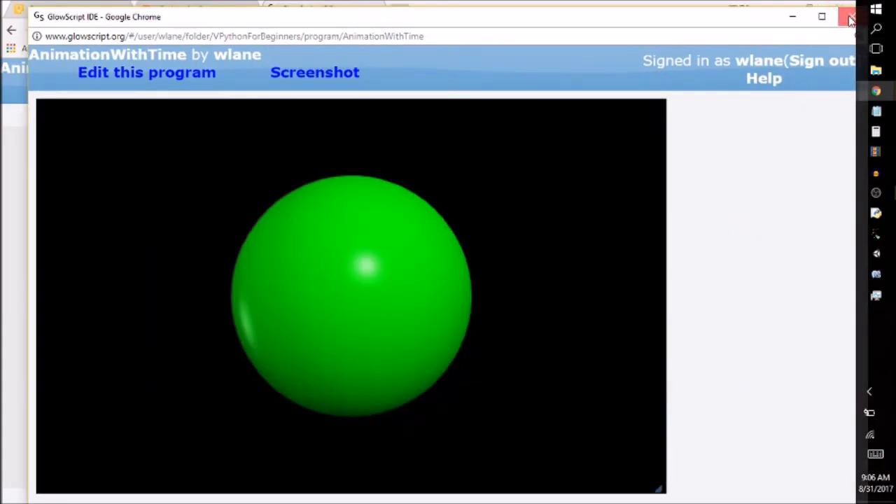
left_click(146, 73)
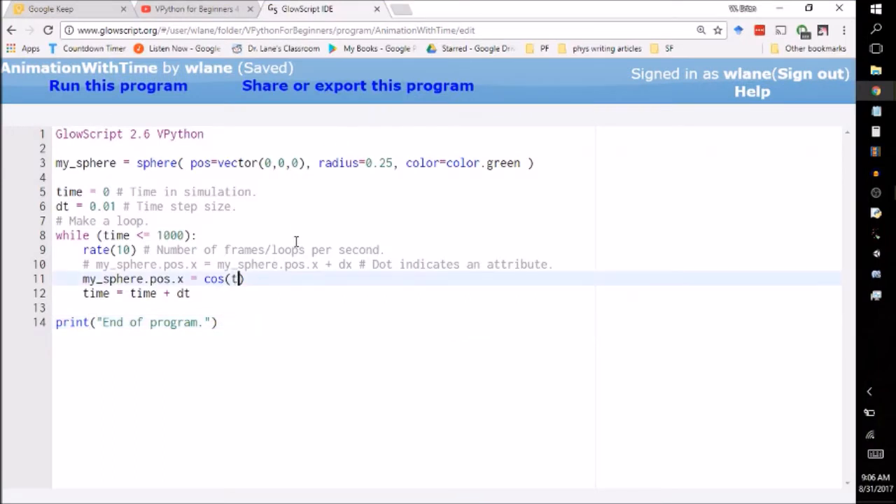
type("ime)")
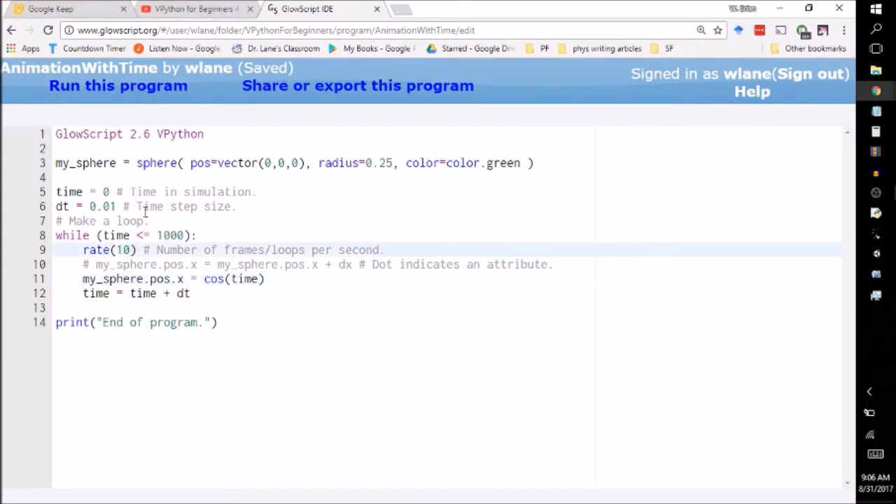
- Change rate(10) to rate(100) and run the program to watch the sphere move
type("0")
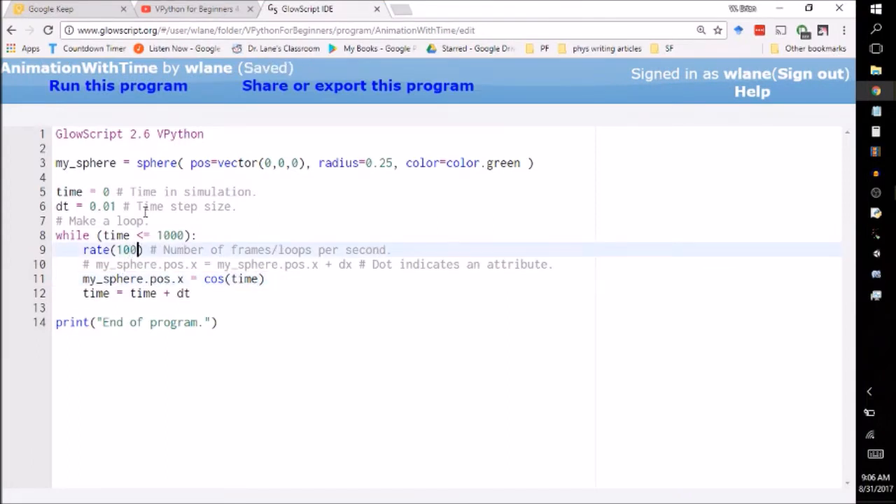
left_click(117, 86)
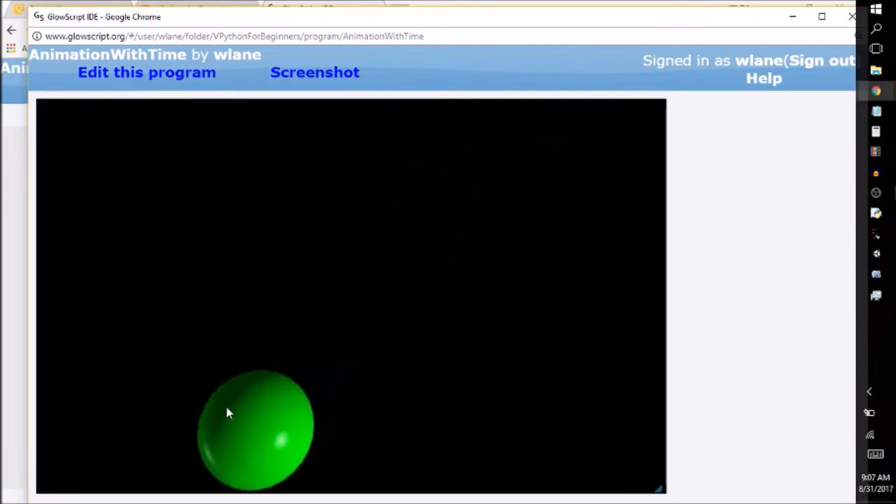
mouse_move(343, 303)
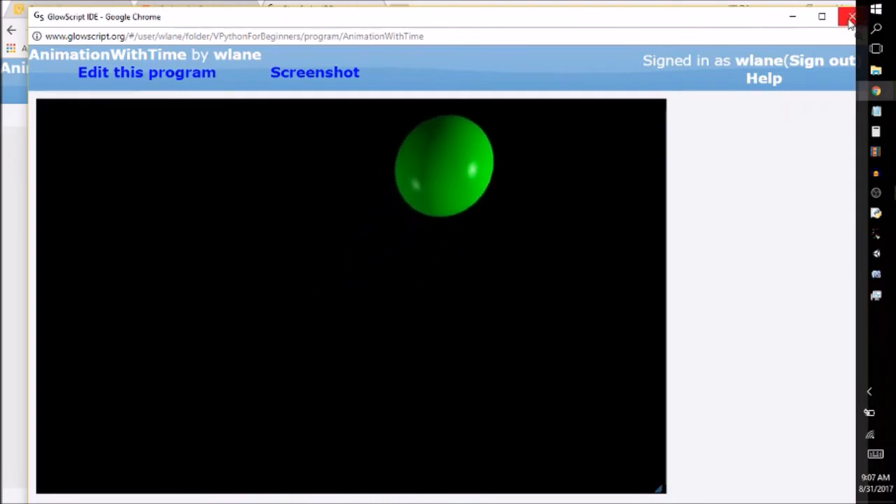
- Save, then add 'my_sphere.pos.y = sin(time)' and start the sphere at vector(1,0,0)
left_click(145, 73)
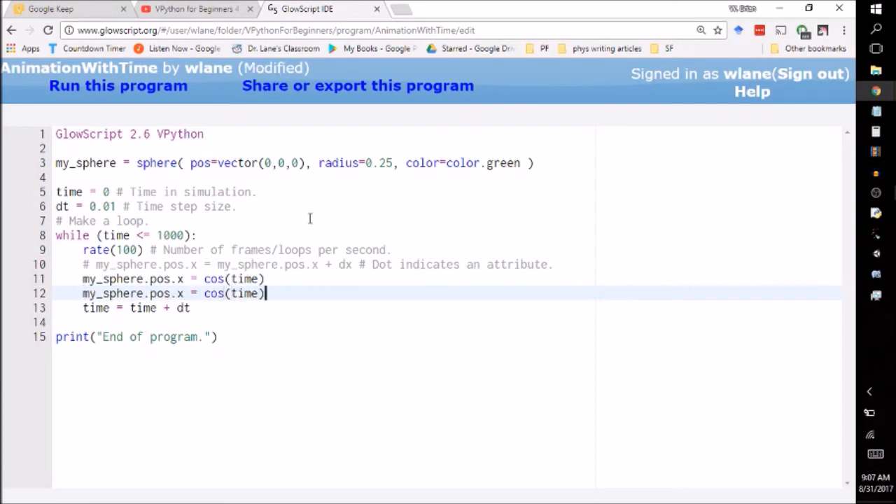
key("ctrl+s")
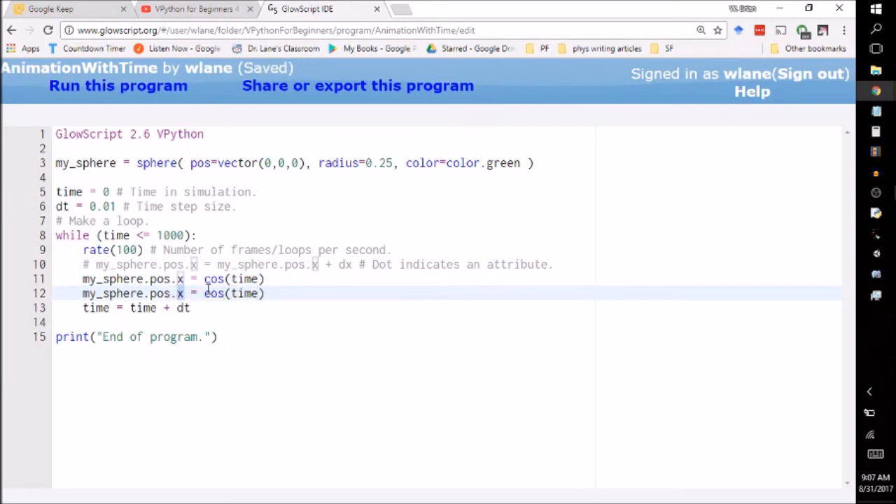
type("y")
left_click(295, 164)
type("1")
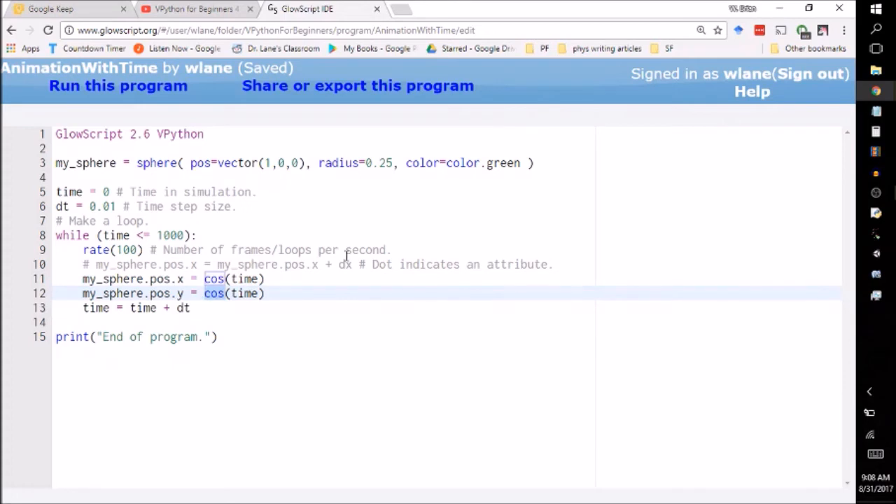
type("sin")
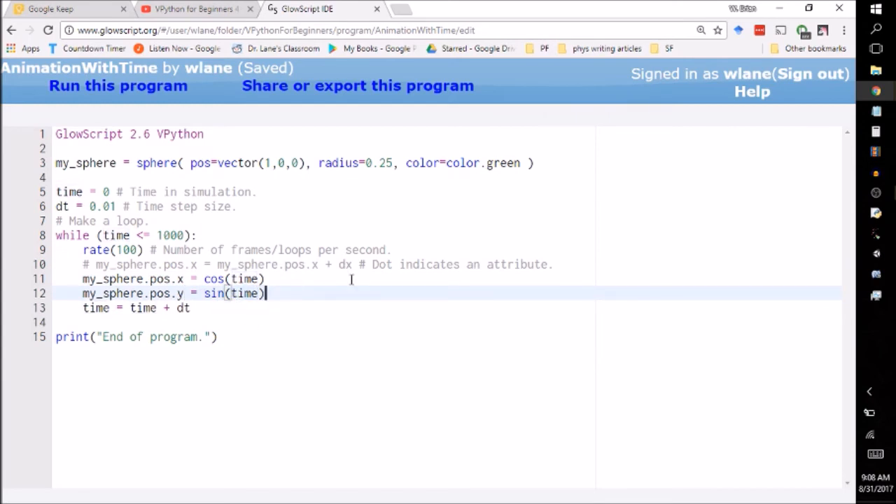
left_click(118, 85)
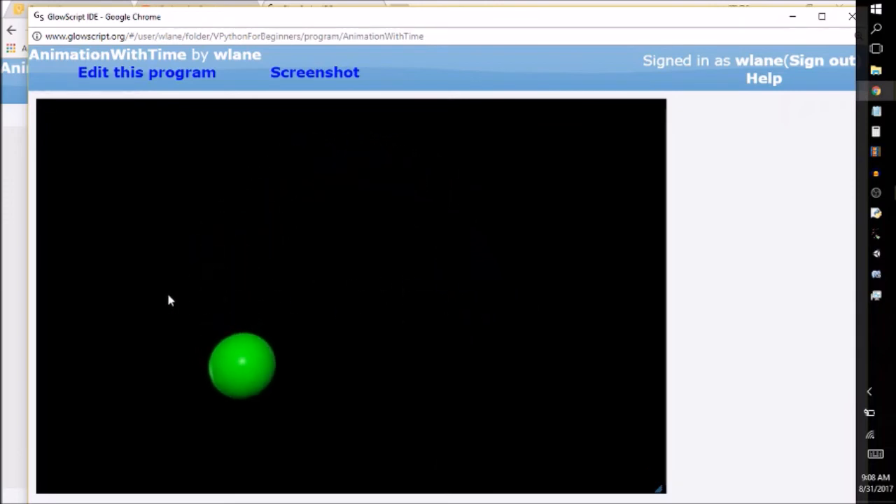
mouse_move(429, 157)
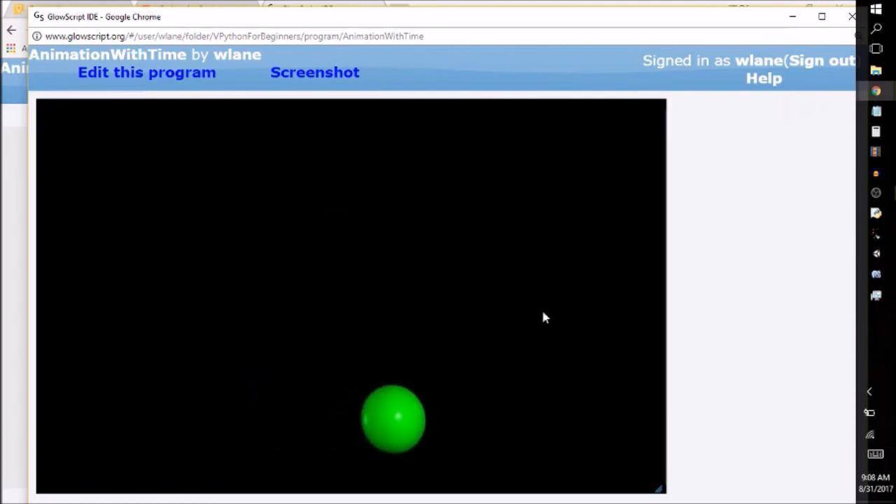
left_click(145, 73)
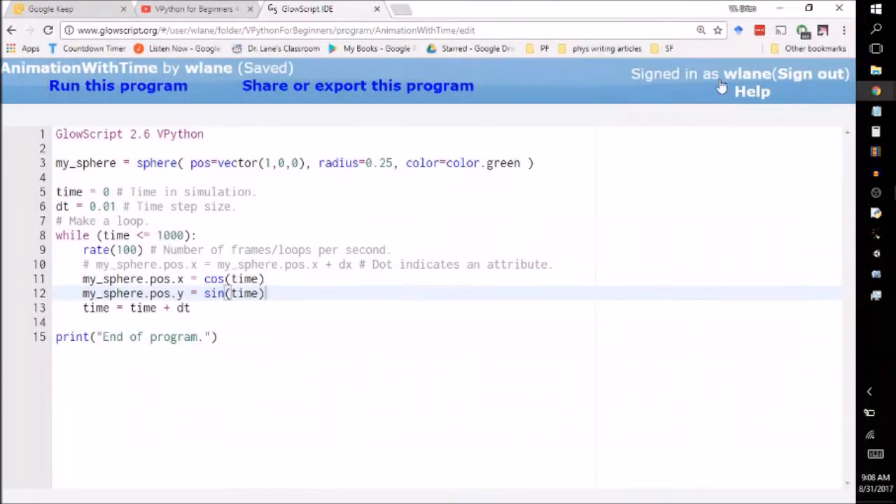
- Add ', make_trail=True' after color=color.green in the sphere() call
type(",")
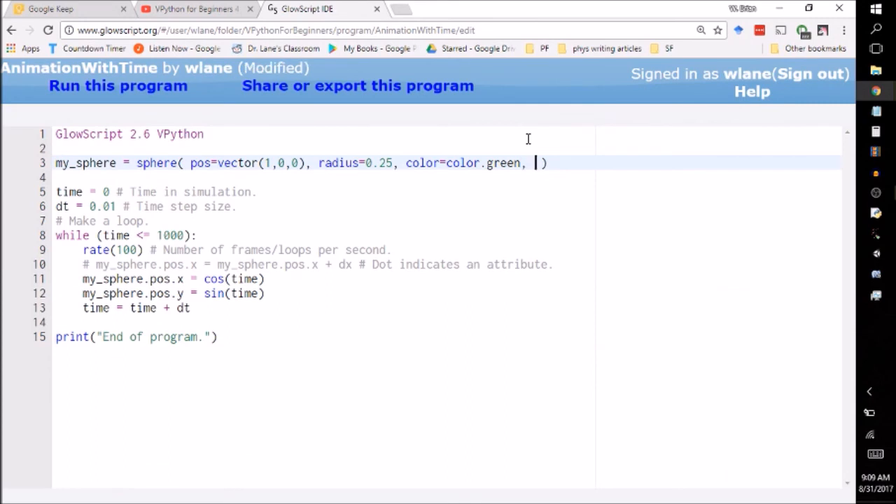
type("make_trail")
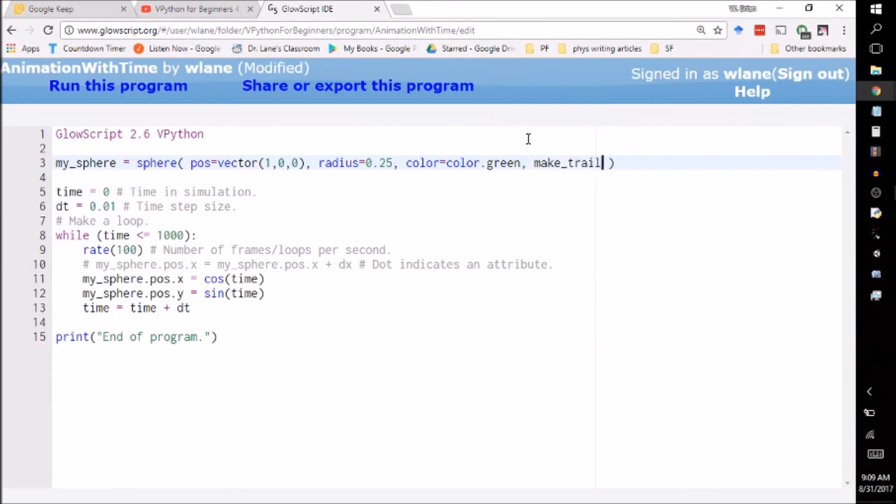
type("=Ture")
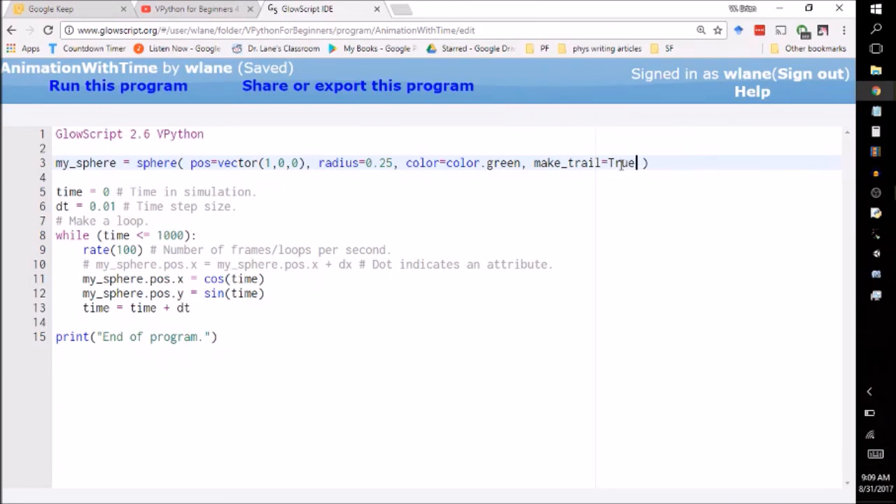
- Run the program so the green sphere traces a circular trail, glancing at the YouTube tab midway
left_click(118, 85)
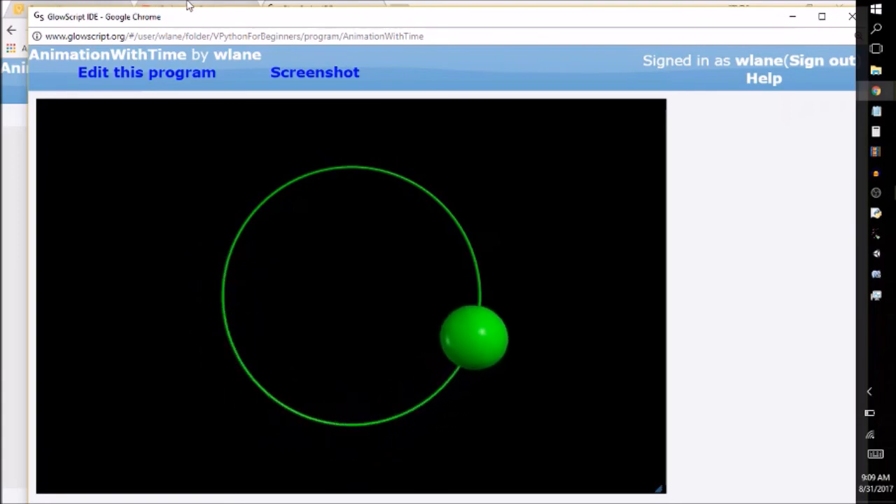
left_click(189, 8)
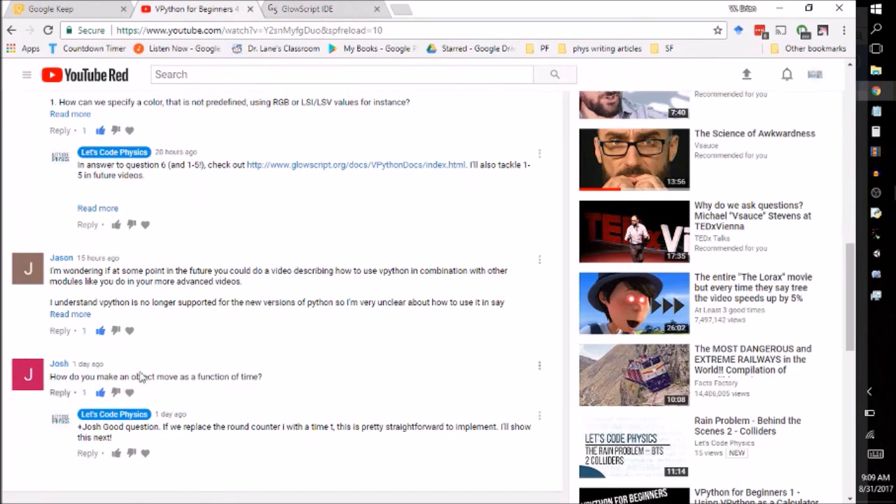
left_click(311, 8)
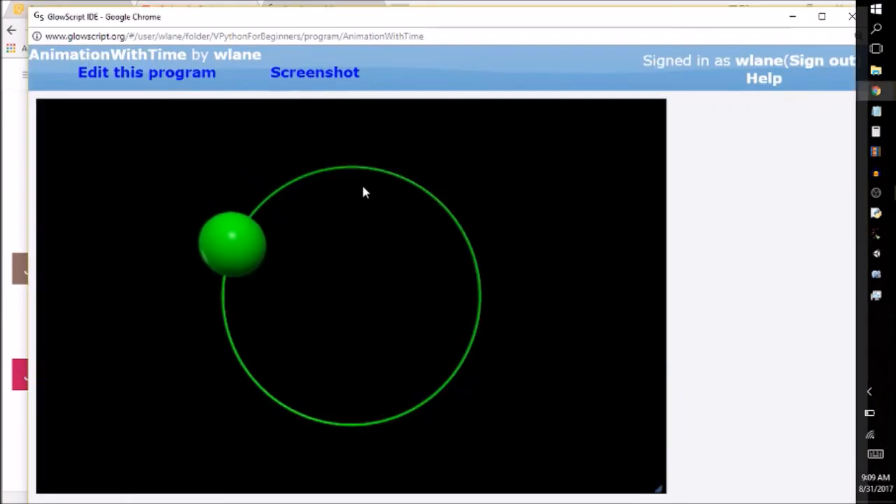